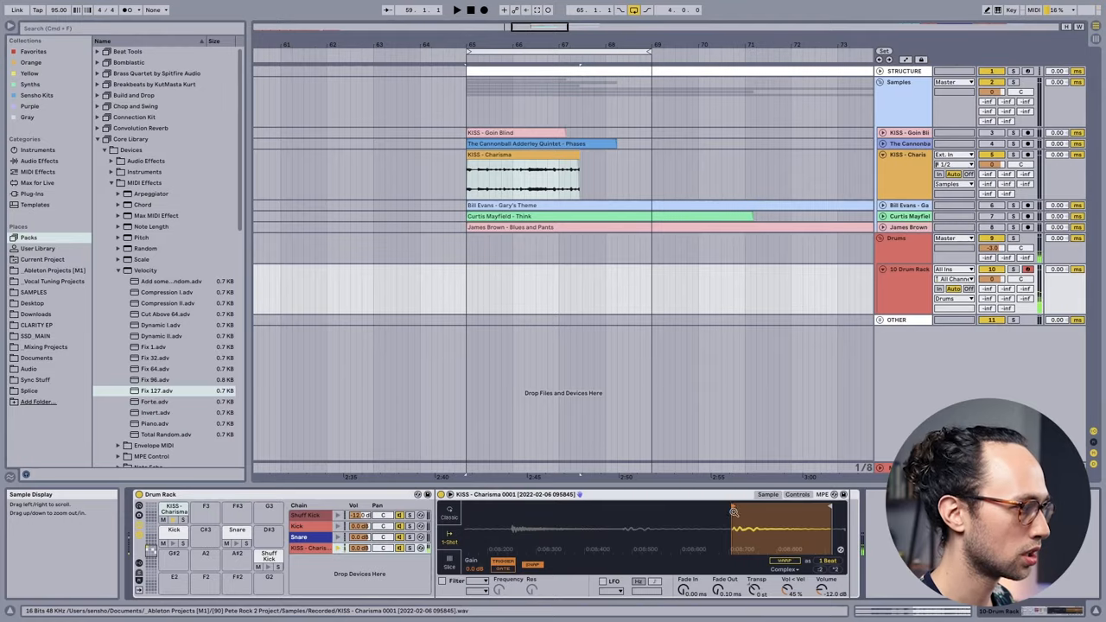
Step: Select the KISS HAT chain in the Drum Rack to show its chopped hi-hat slice in Simpler
{"action": "left_click", "coordinate": [440, 581]}
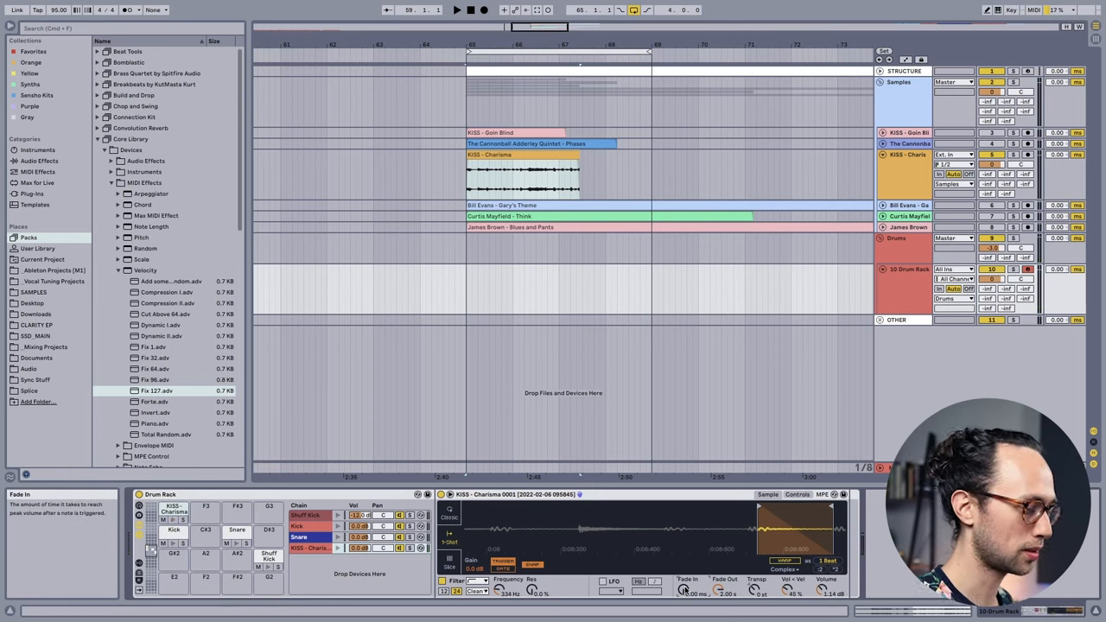
{"action": "left_click", "coordinate": [303, 548]}
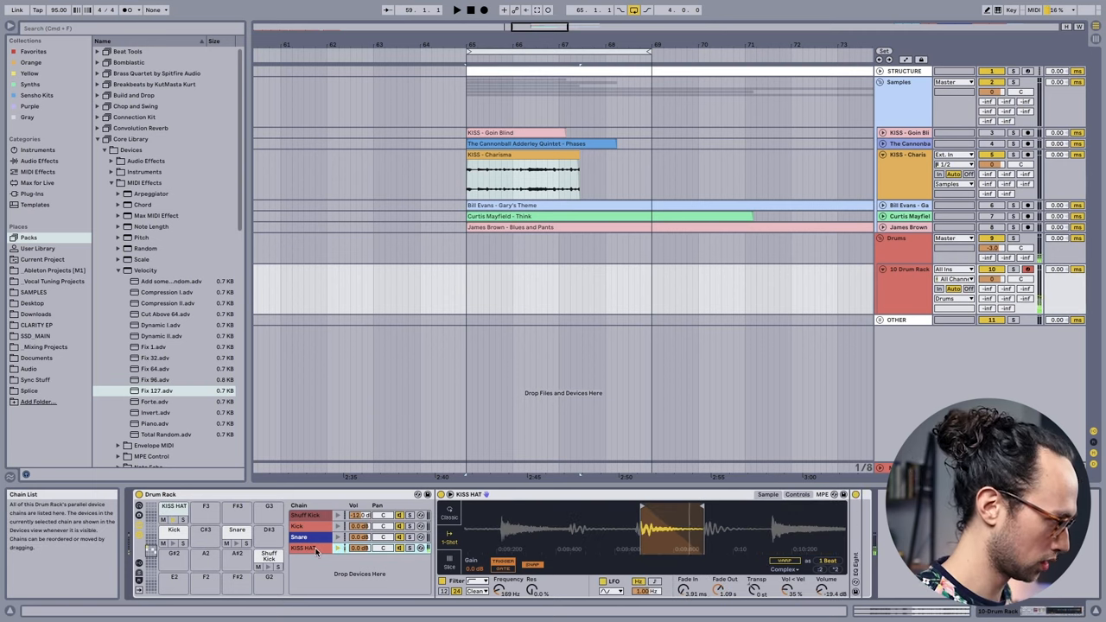